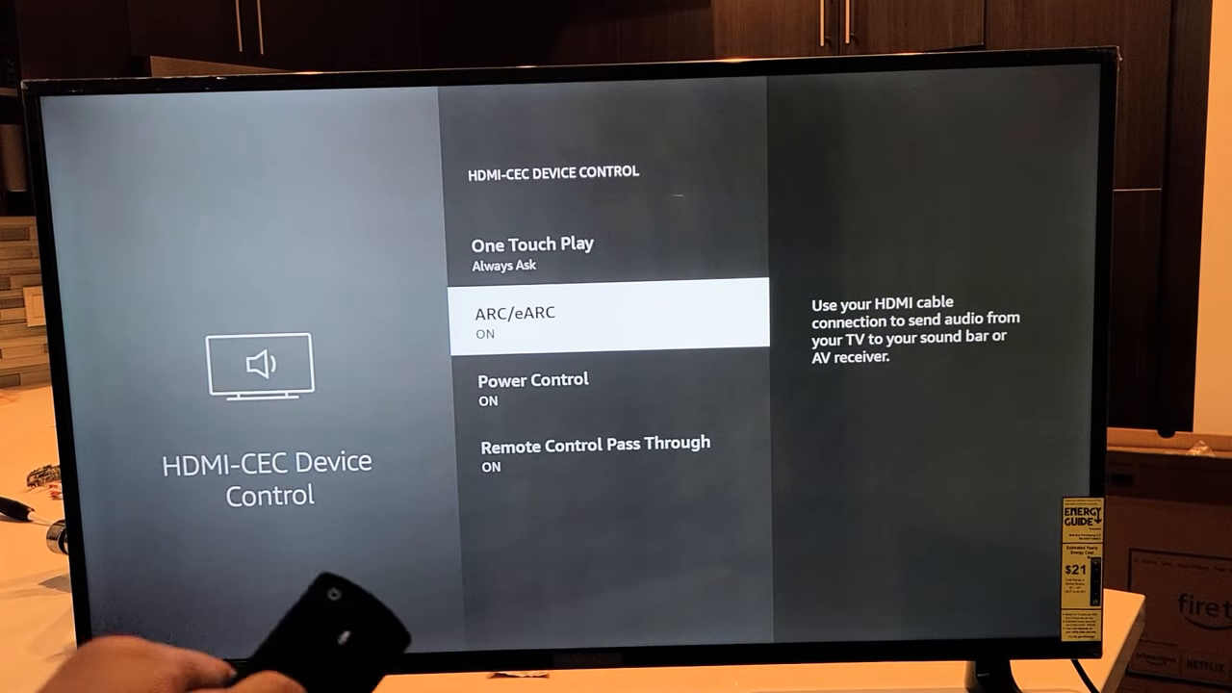
Navigate from the Settings grid into the Display & Sounds menu.
key("Up")
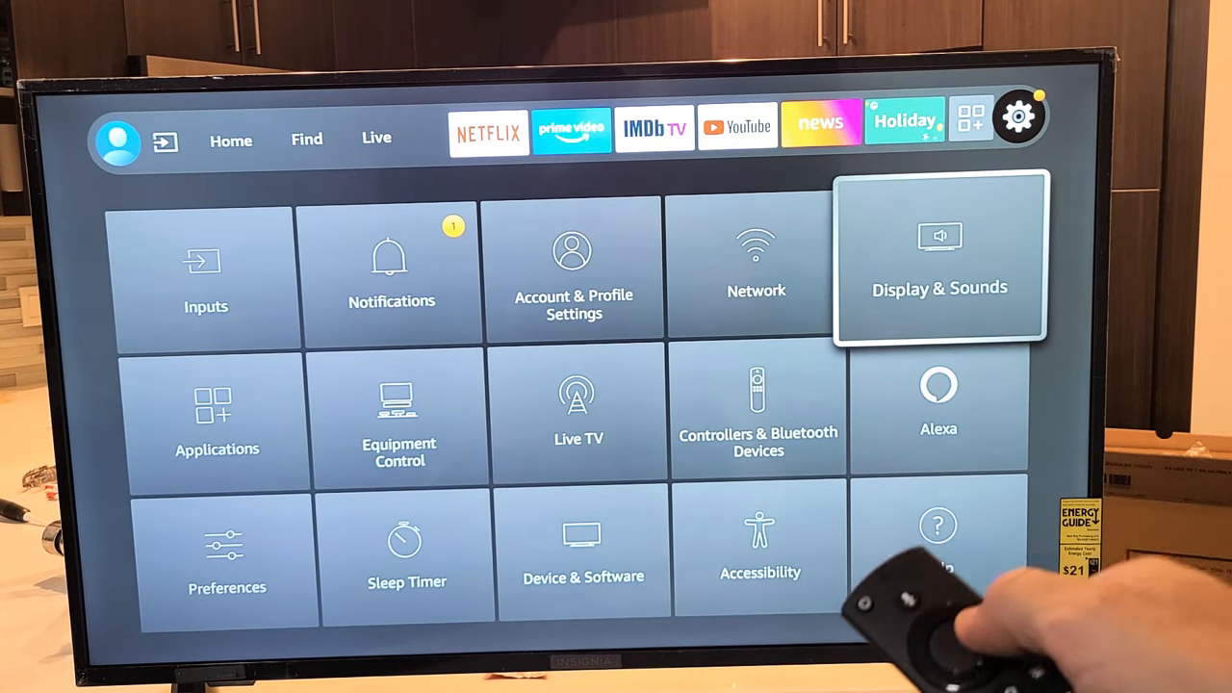
left_click(939, 260)
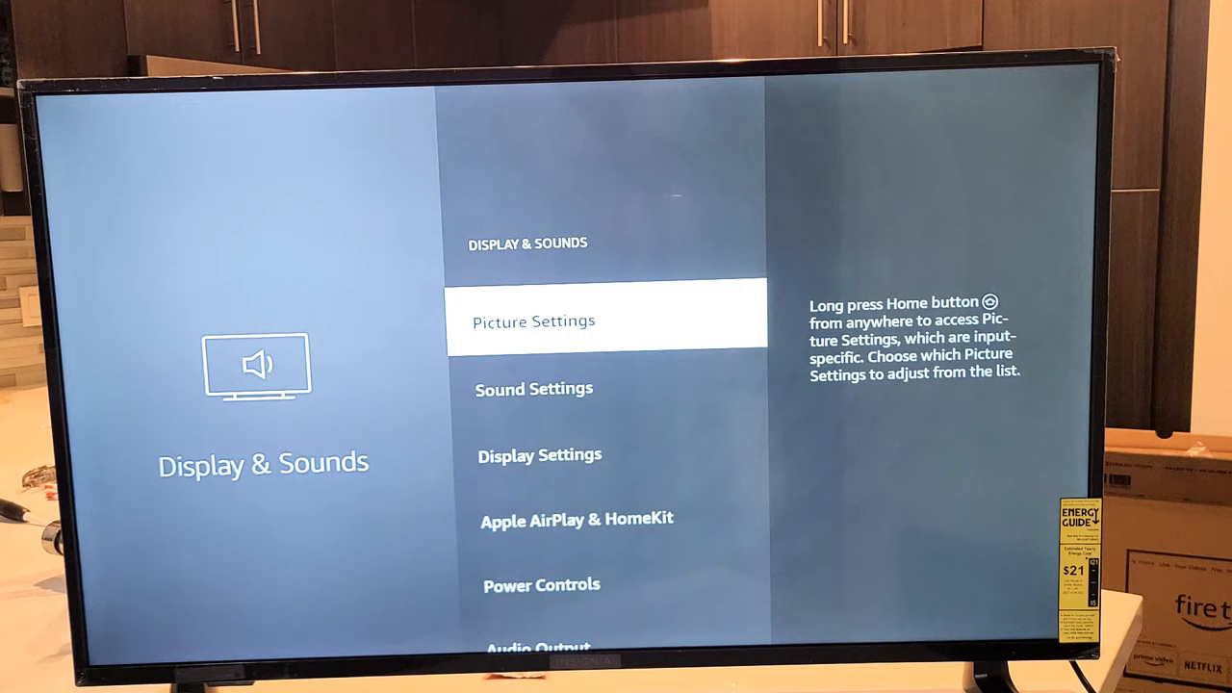